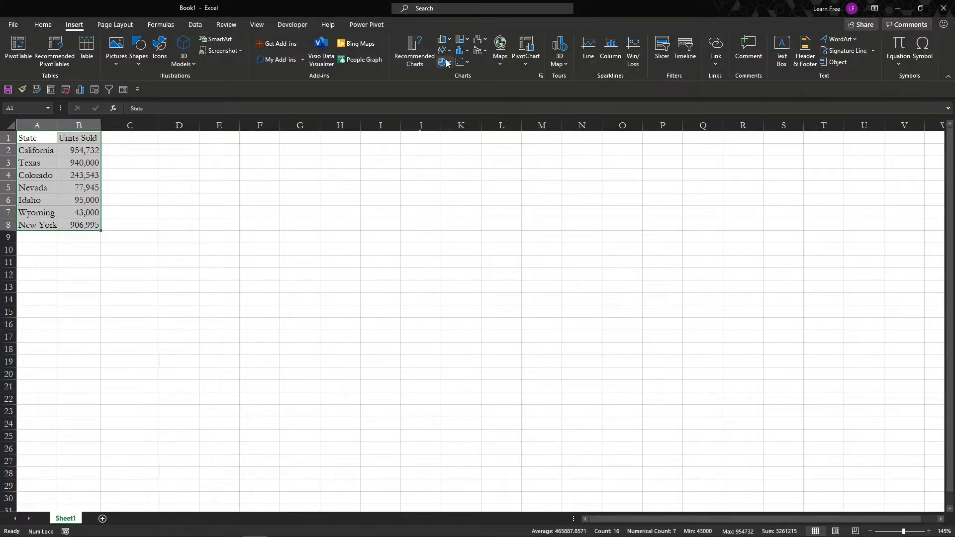
- Insert a recommended clustered column chart of Units Sold, restyle it dark and add value labels
{"action": "left_click", "coordinate": [414, 49]}
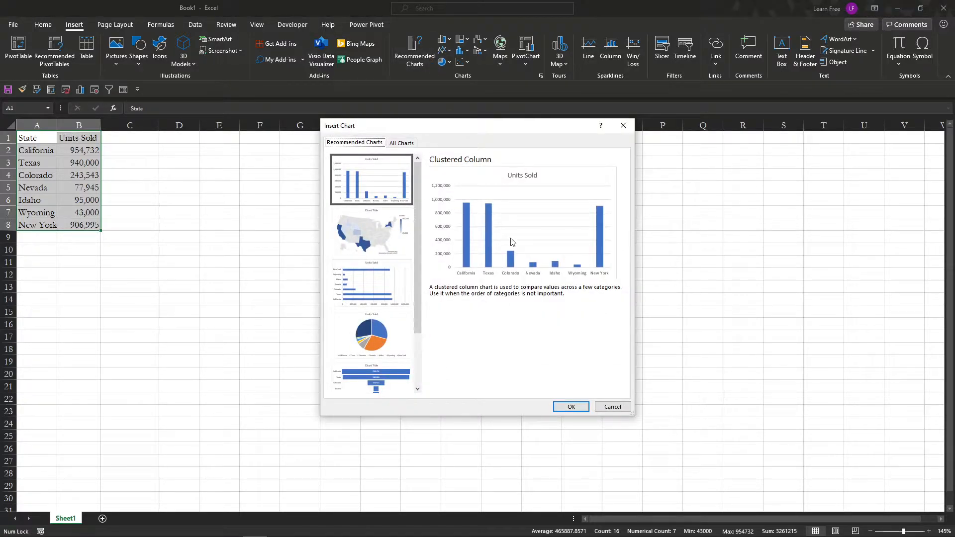
{"action": "left_click", "coordinate": [570, 405]}
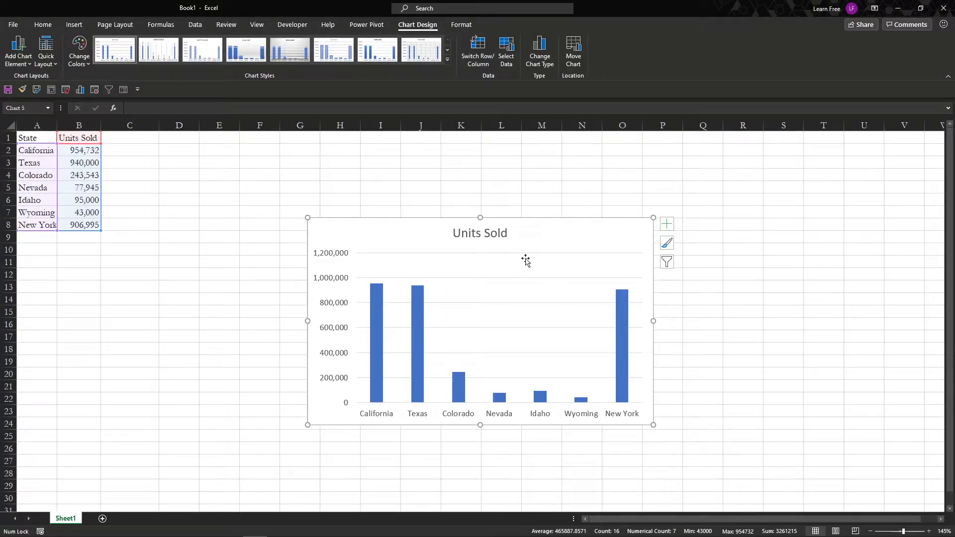
{"action": "left_click", "coordinate": [447, 58]}
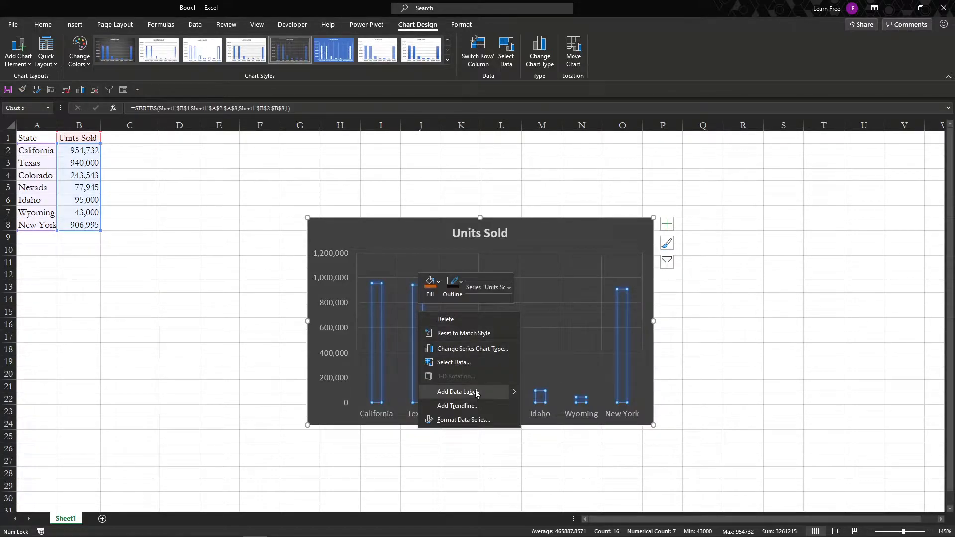
{"action": "left_click", "coordinate": [457, 392]}
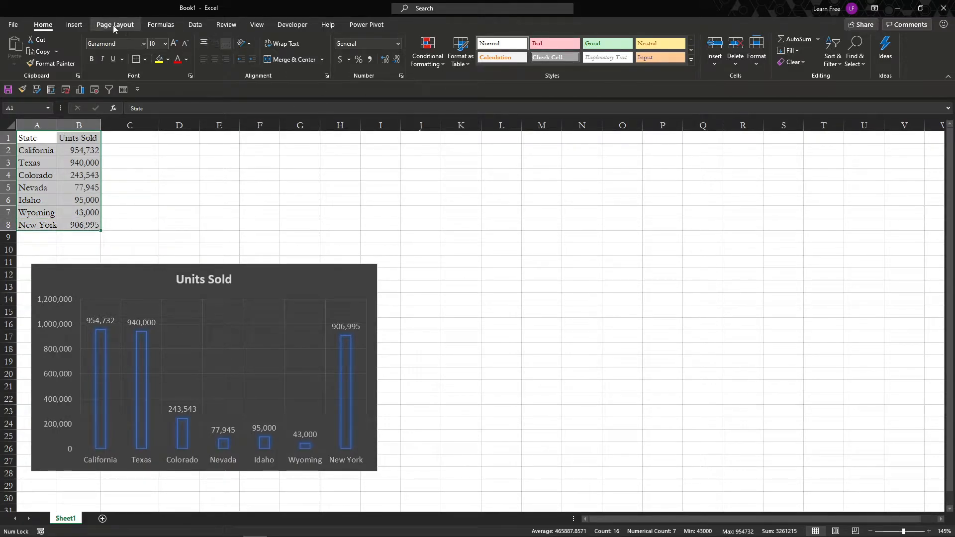
- Show the Insert ribbon's chart options with the sales table selected
{"action": "left_click", "coordinate": [74, 24]}
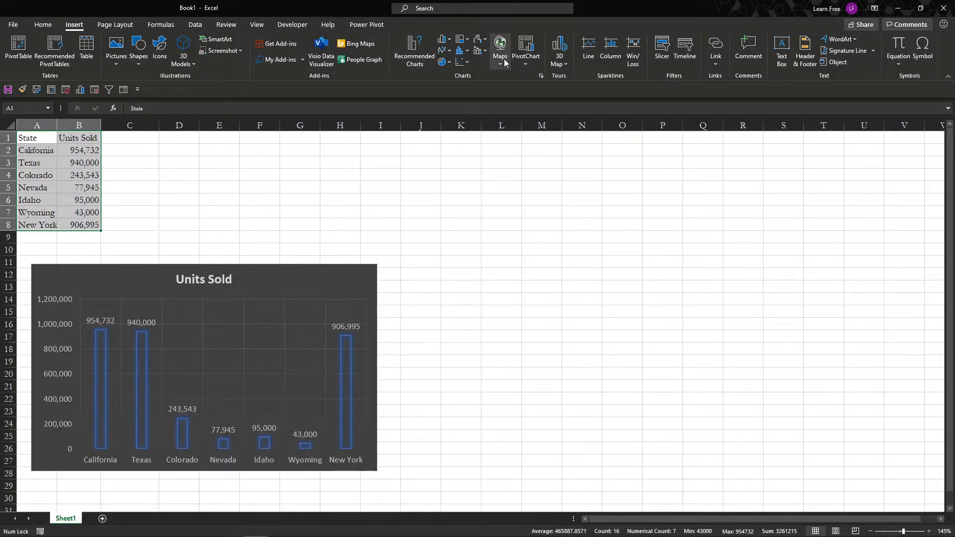
- Insert a filled US map of Units Sold by state and add value labels to it
{"action": "left_click", "coordinate": [499, 47]}
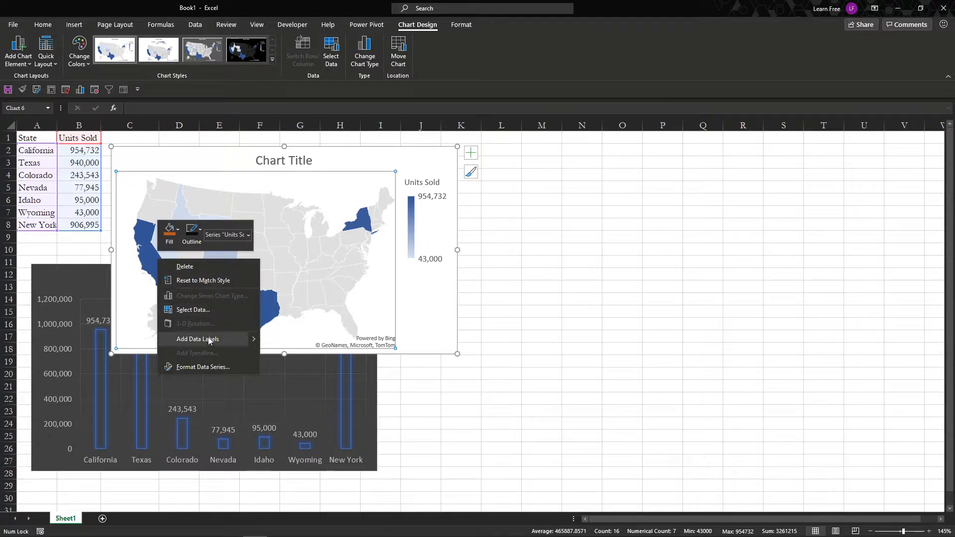
{"action": "left_click", "coordinate": [197, 339]}
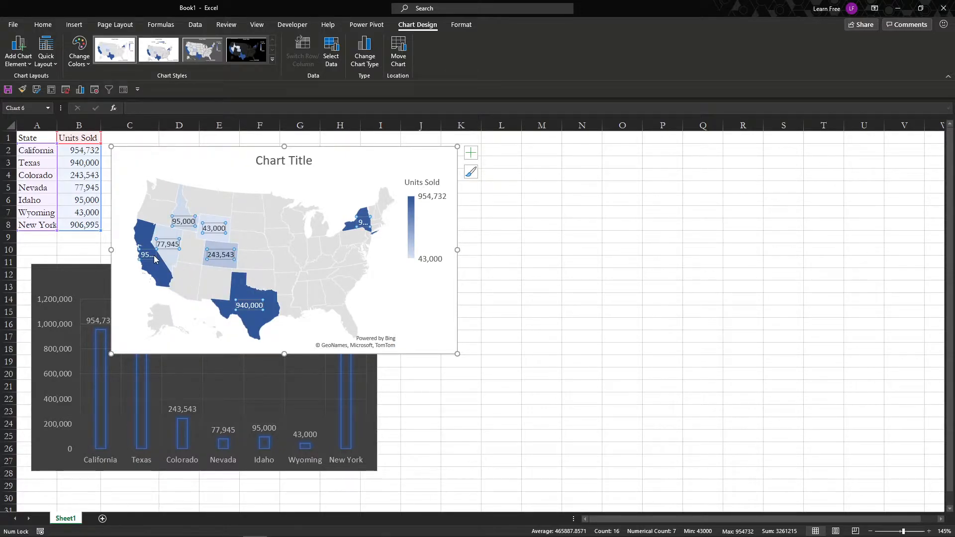
{"action": "mouse_move", "coordinate": [149, 256]}
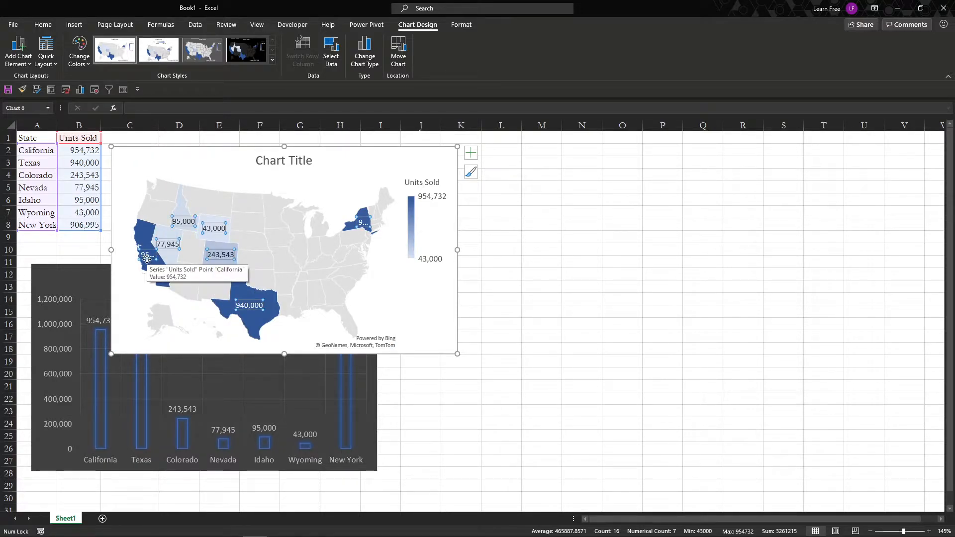
{"action": "mouse_move", "coordinate": [146, 254]}
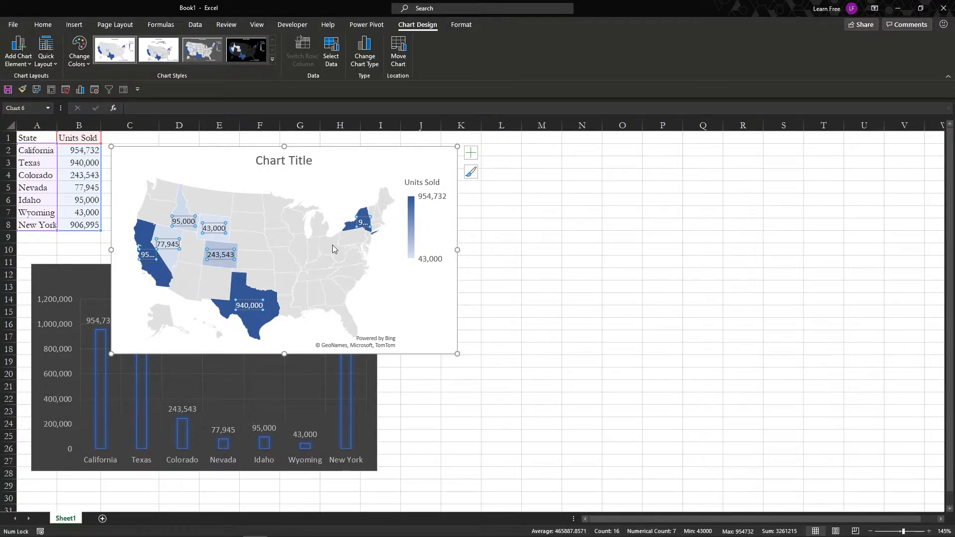
- Fill the no-data states orange and bring up Format Data Labels for the map
{"action": "left_click", "coordinate": [358, 201]}
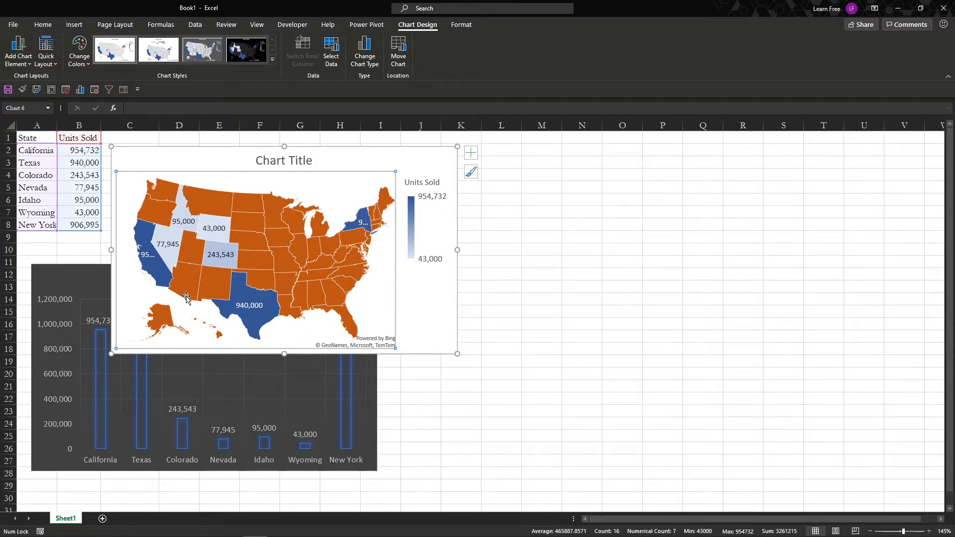
{"action": "mouse_move", "coordinate": [356, 223]}
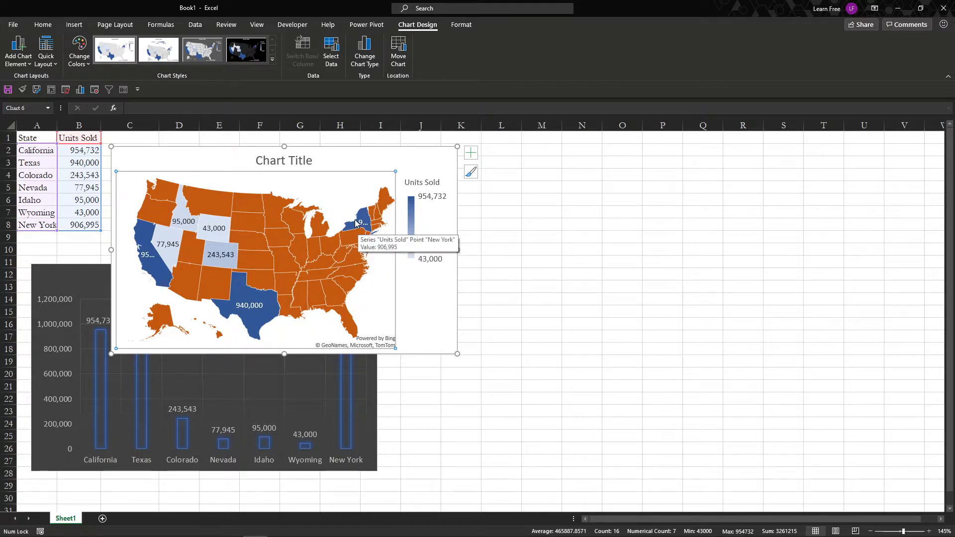
{"action": "right_click", "coordinate": [359, 222]}
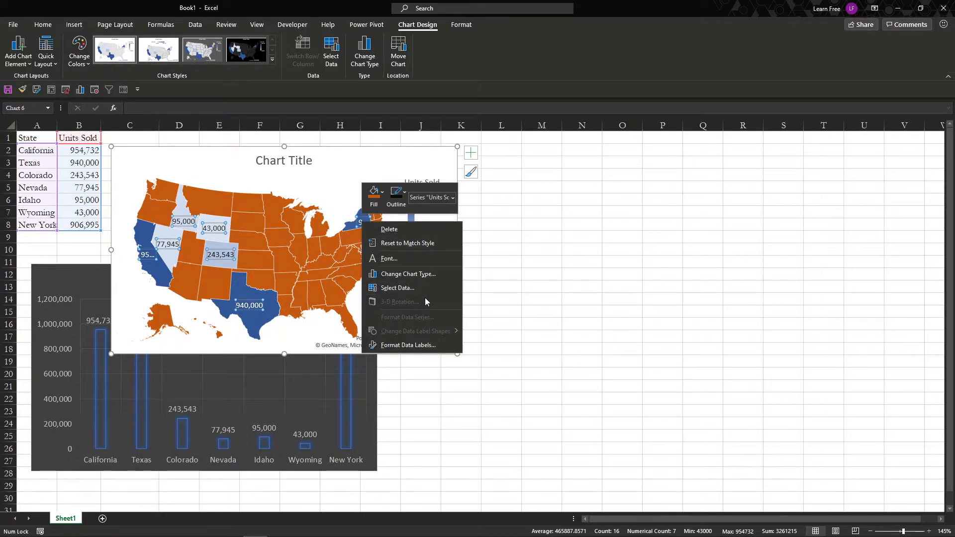
{"action": "left_click", "coordinate": [673, 269]}
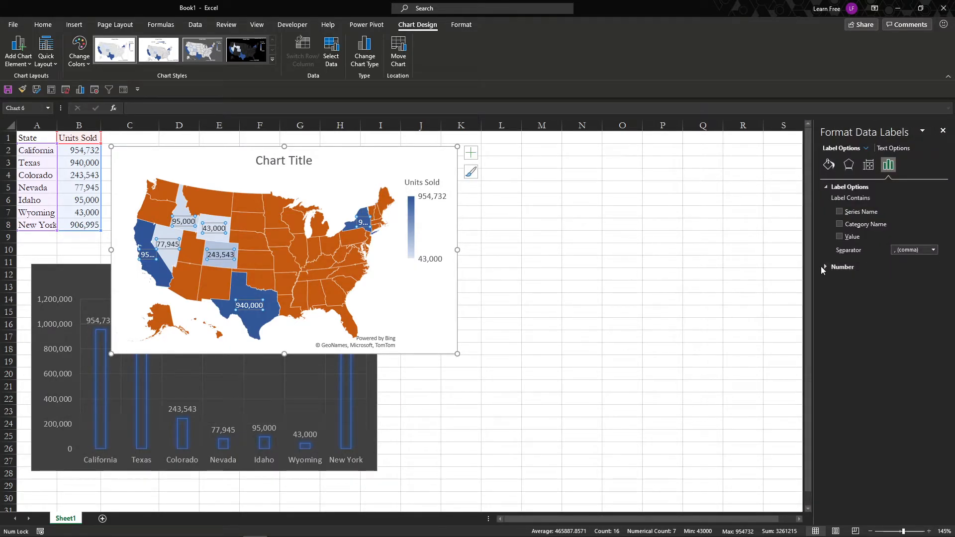
{"action": "left_click", "coordinate": [843, 266]}
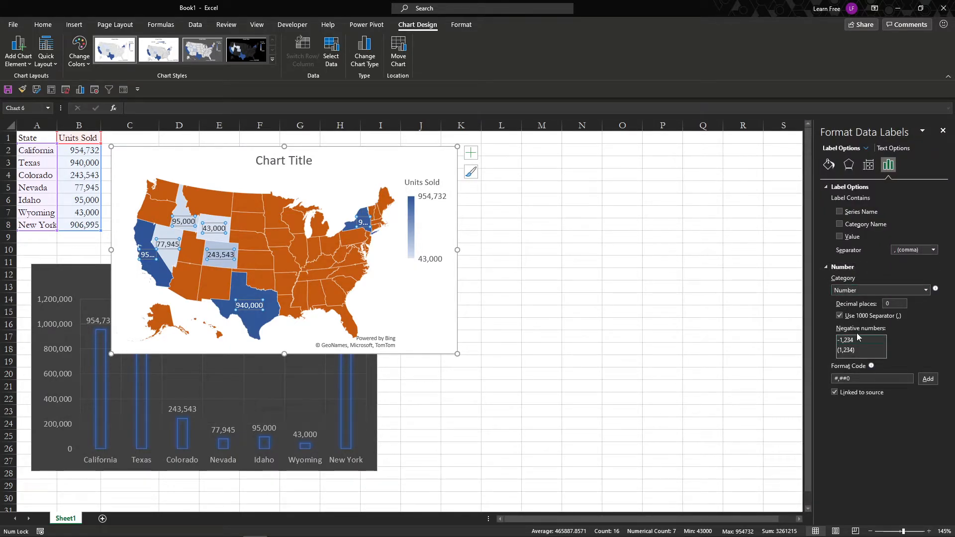
{"action": "left_click", "coordinate": [847, 165]}
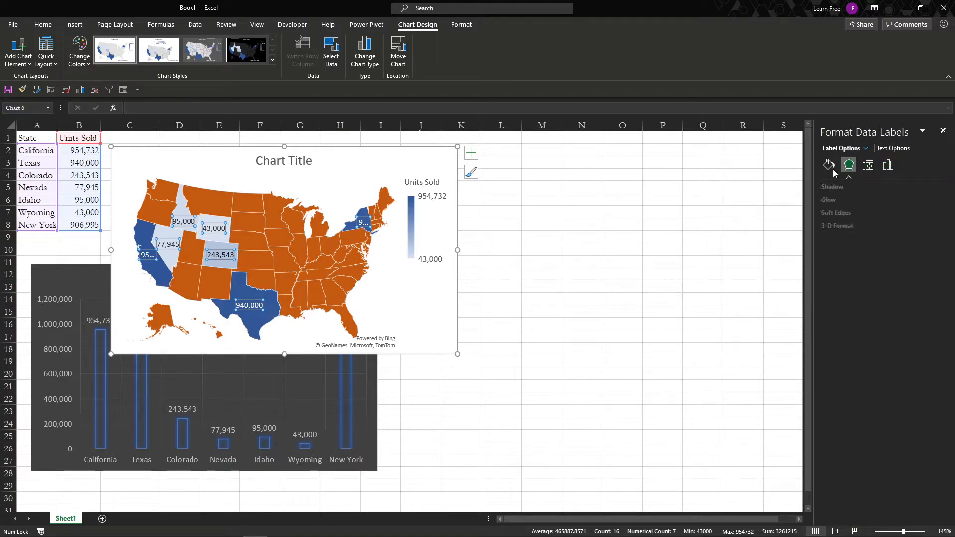
{"action": "left_click", "coordinate": [893, 148]}
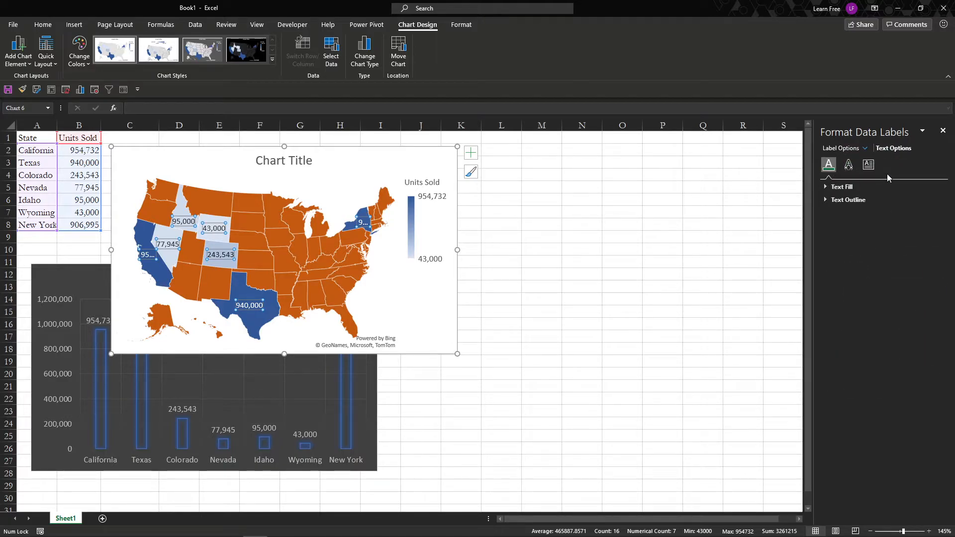
{"action": "left_click", "coordinate": [847, 164]}
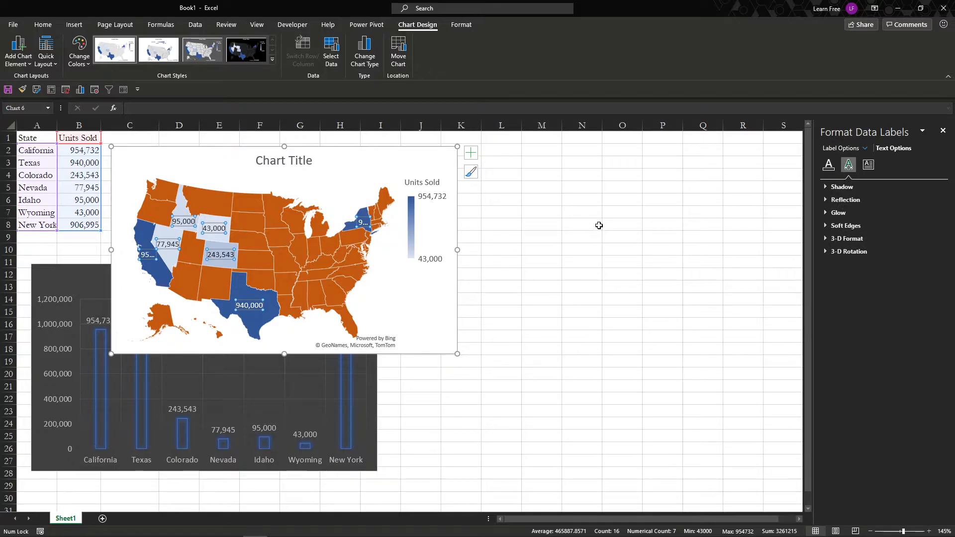
{"action": "left_click", "coordinate": [580, 224]}
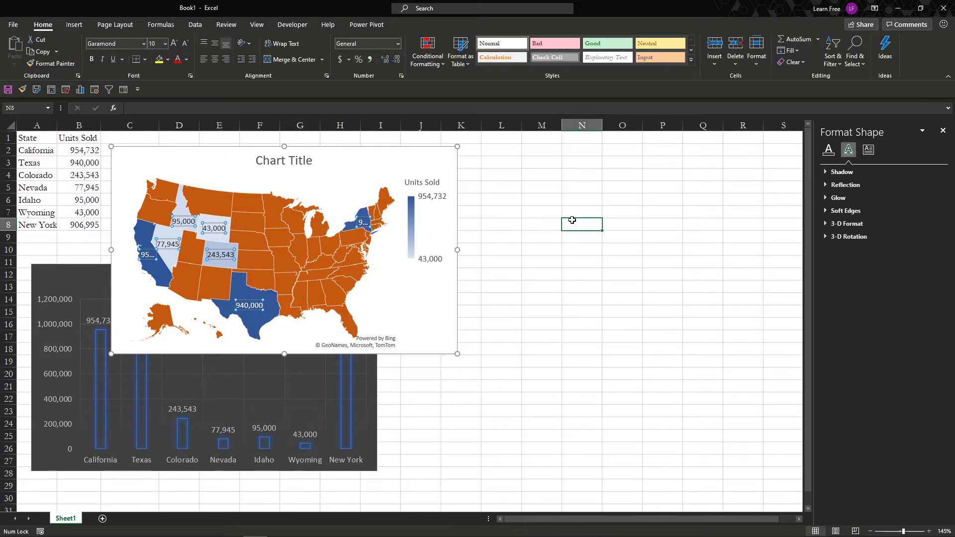
- Add Florida in row 9 with units calculated as =B8*0.75 from New York
{"action": "left_click", "coordinate": [37, 236]}
{"action": "type", "text": "Florid"}
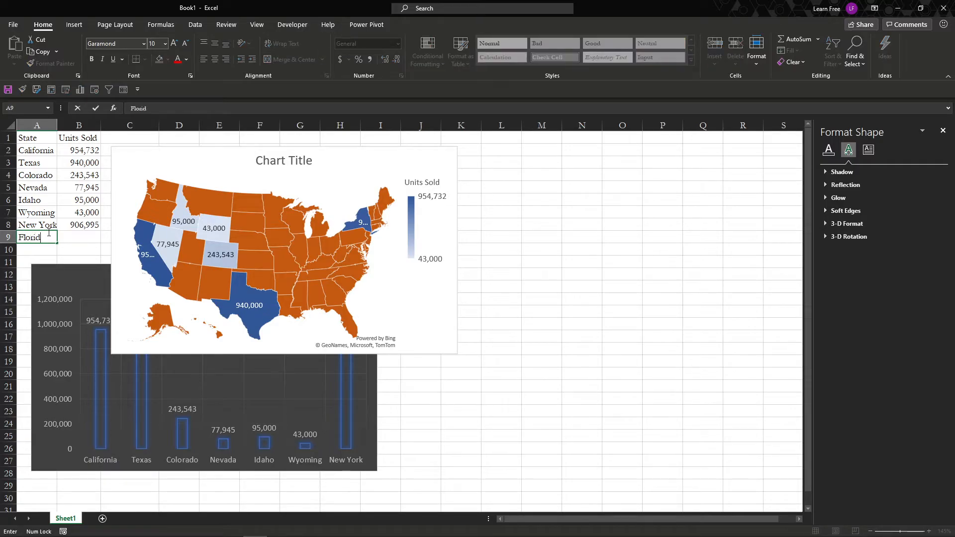
{"action": "left_click", "coordinate": [78, 224]}
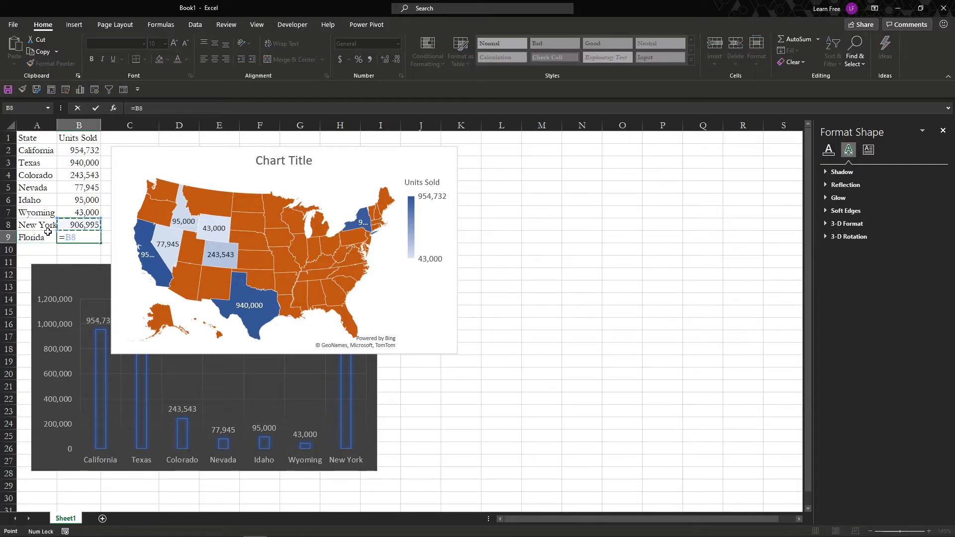
{"action": "type", "text": "*"}
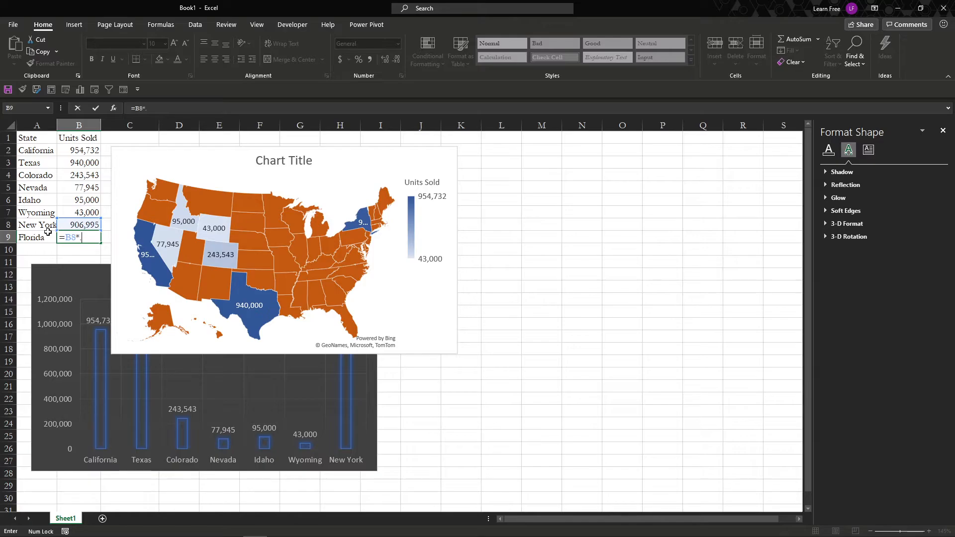
{"action": "key", "text": "Return"}
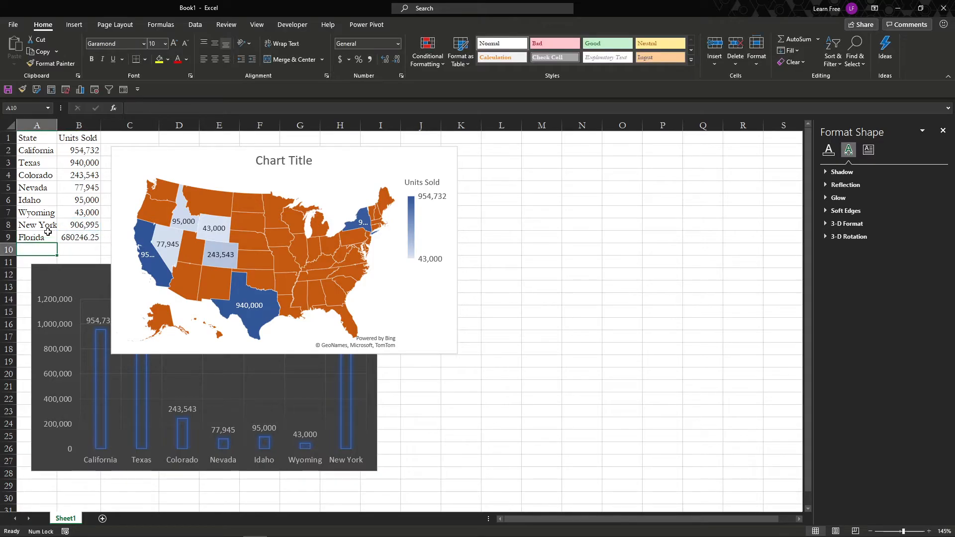
- Edit Florida's formula to =ROUND(B8*0.750,0), giving 680246 units
{"action": "left_click", "coordinate": [78, 237]}
{"action": "type", "text": "=ROUND(B8*0.75"}
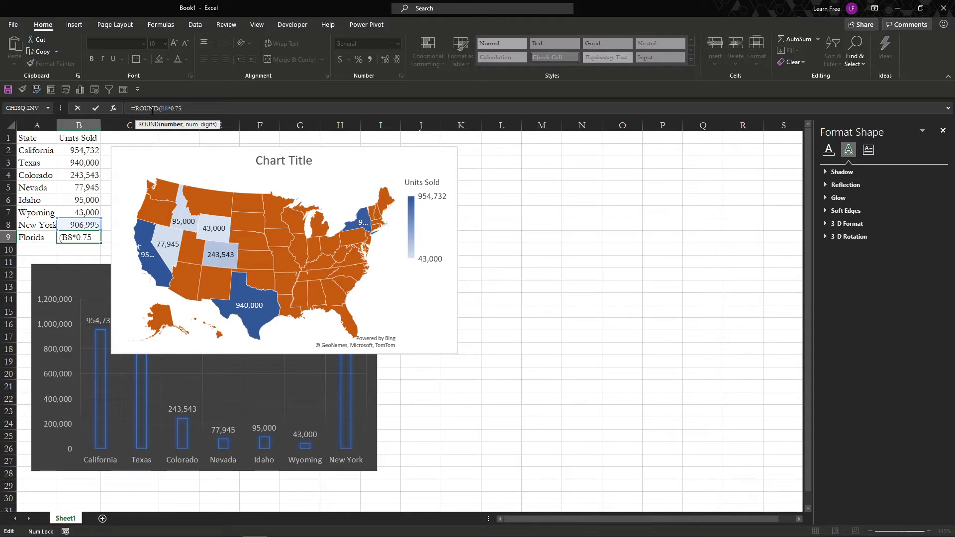
{"action": "type", "text": "0"}
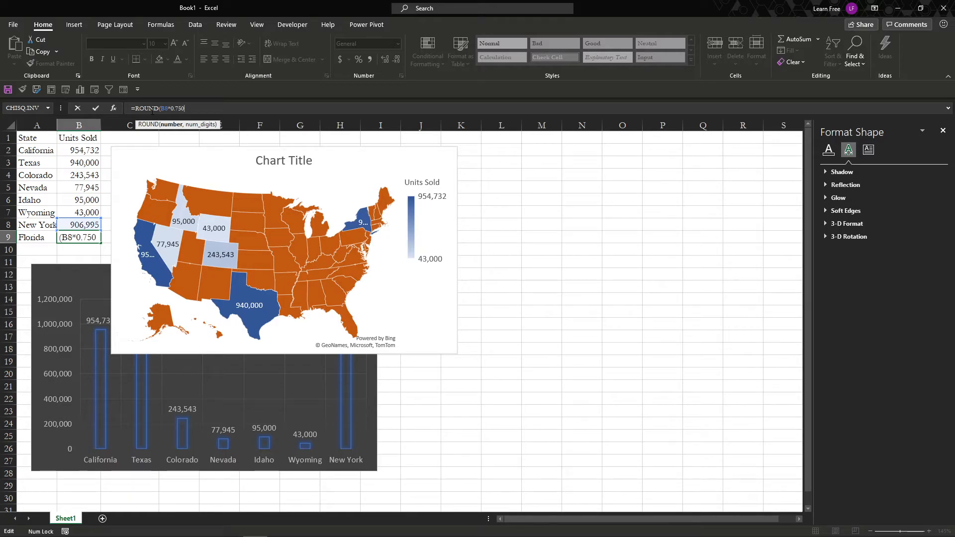
{"action": "key", "text": "Return"}
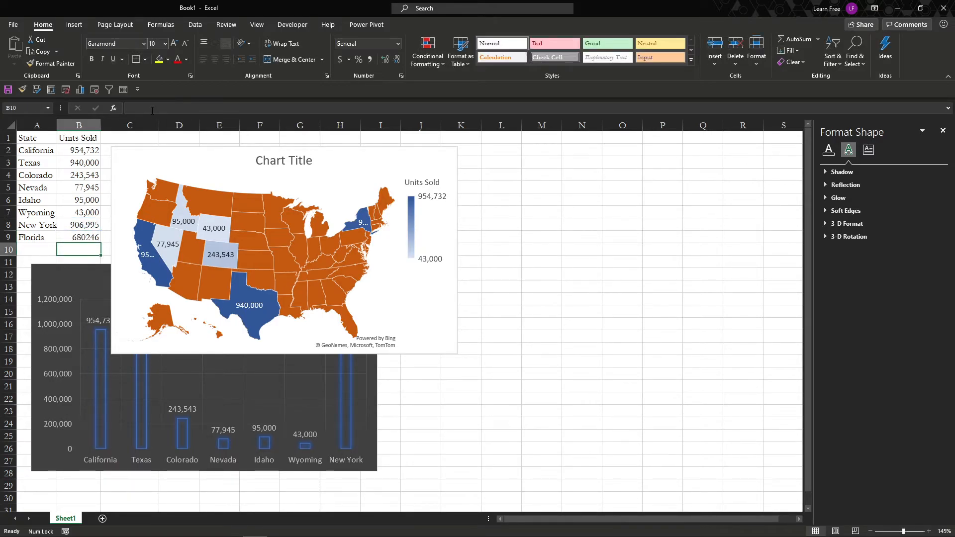
{"action": "left_click", "coordinate": [79, 225]}
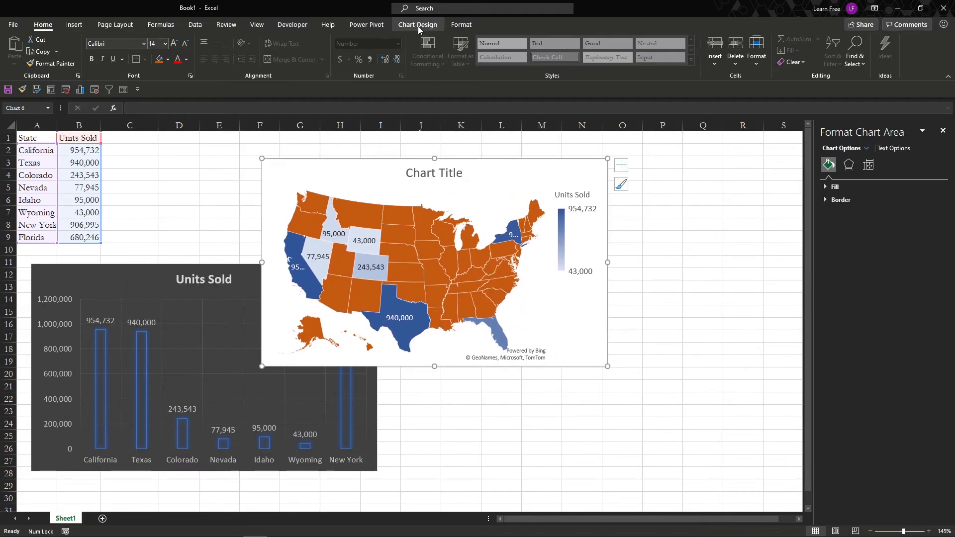
- Apply the dark black-background style to the map chart
{"action": "left_click", "coordinate": [246, 50]}
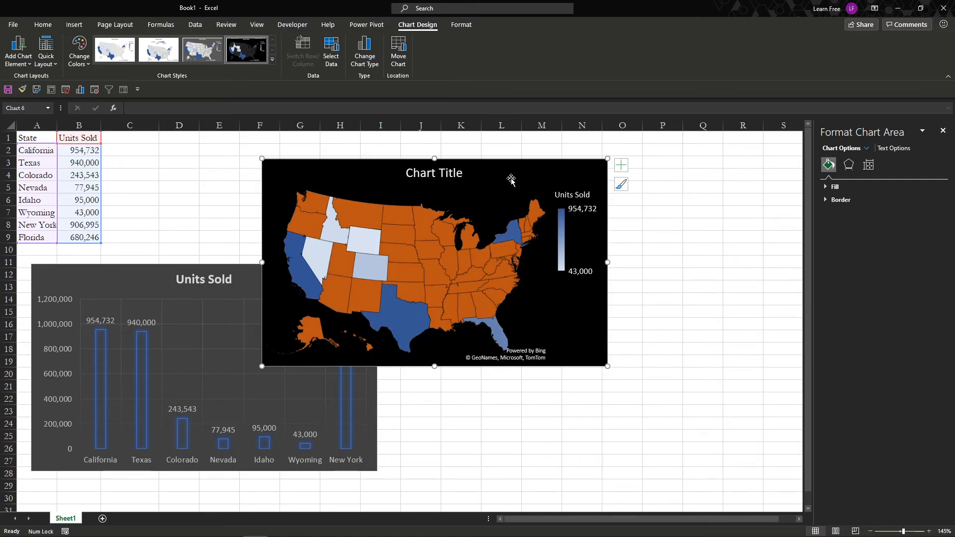
{"action": "mouse_move", "coordinate": [562, 172]}
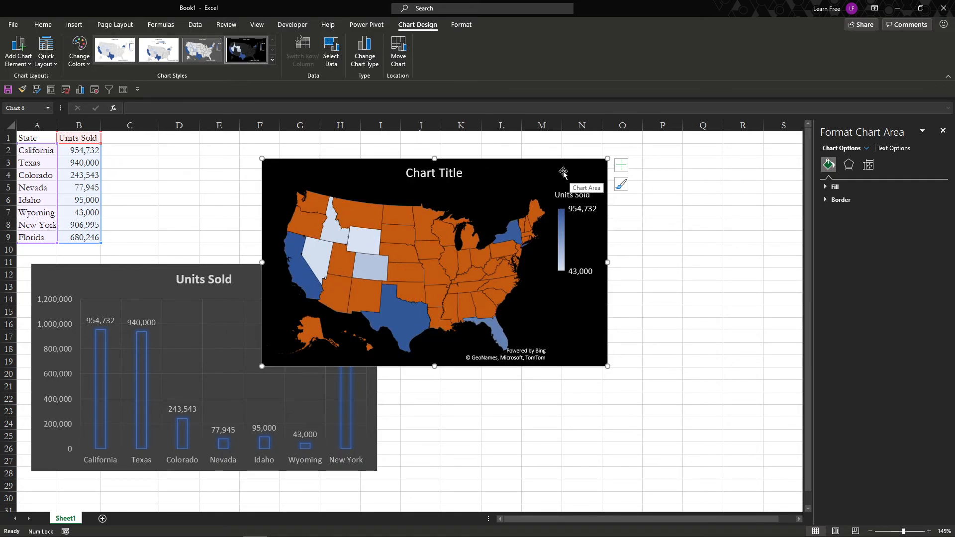
{"action": "mouse_move", "coordinate": [788, 393]}
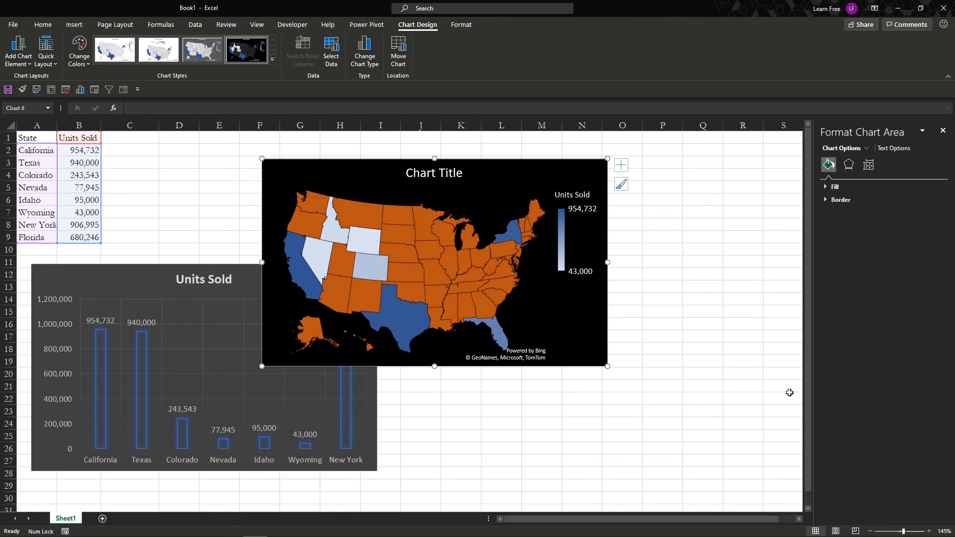